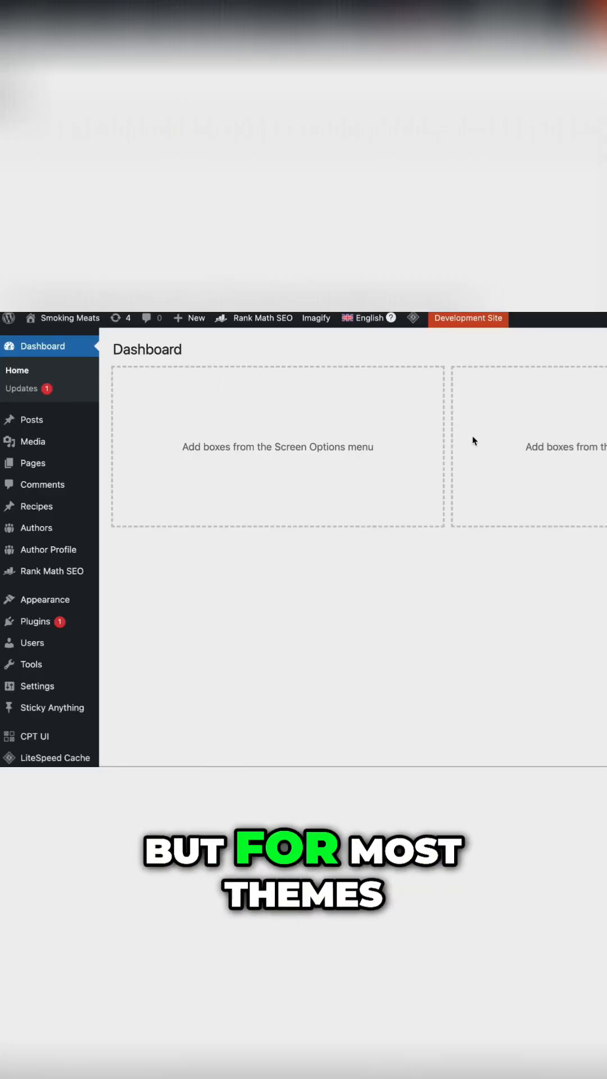
Navigate from the dashboard to the Theme File Editor under Appearance
left_click(45, 599)
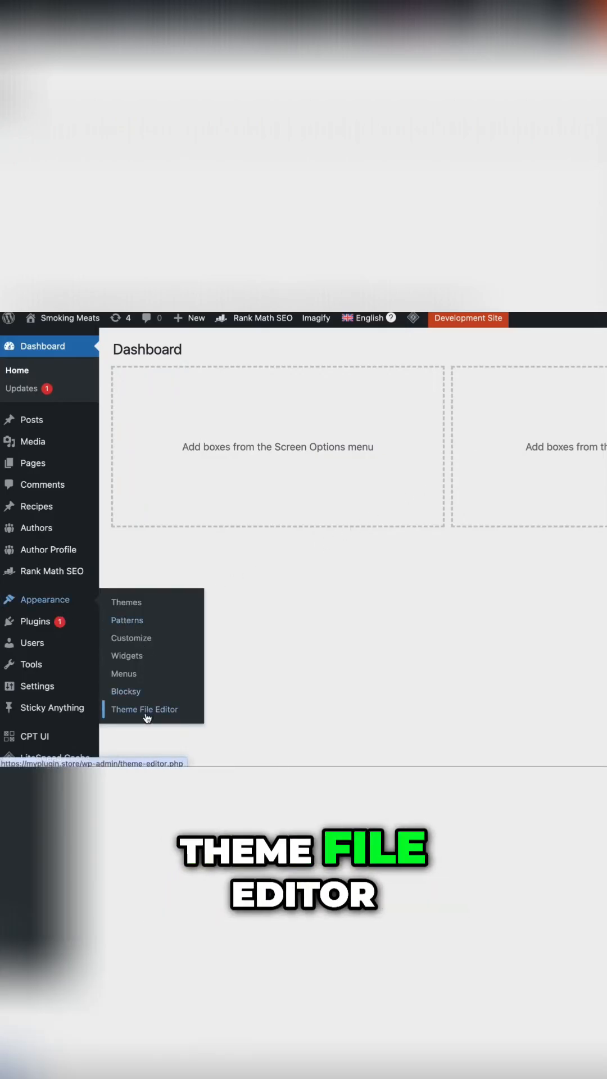
left_click(145, 709)
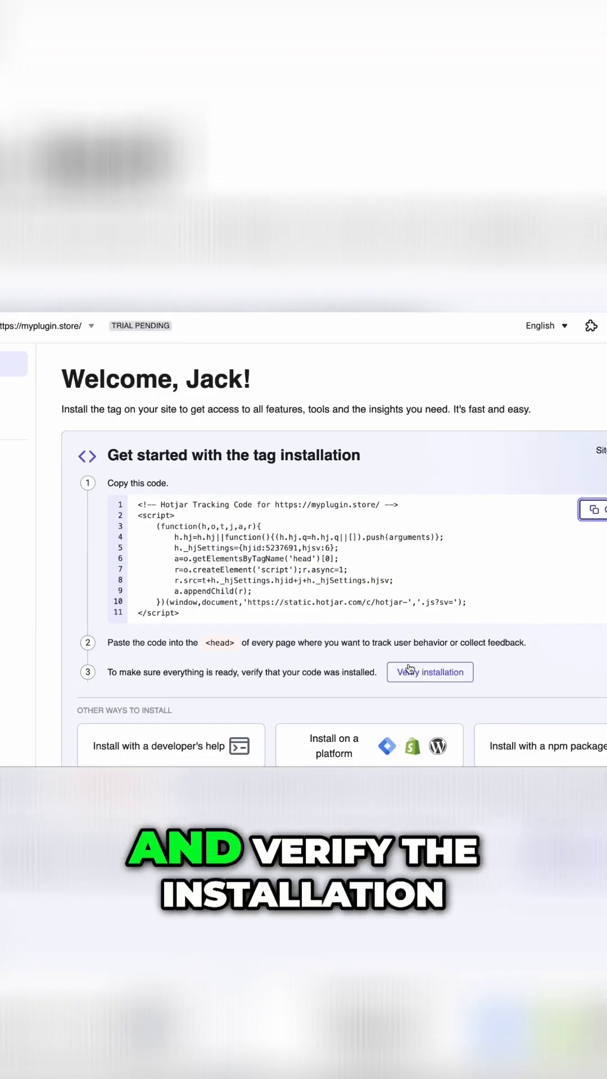
Verify the Hotjar tag installation so the site dashboard reports traffic as active
left_click(430, 673)
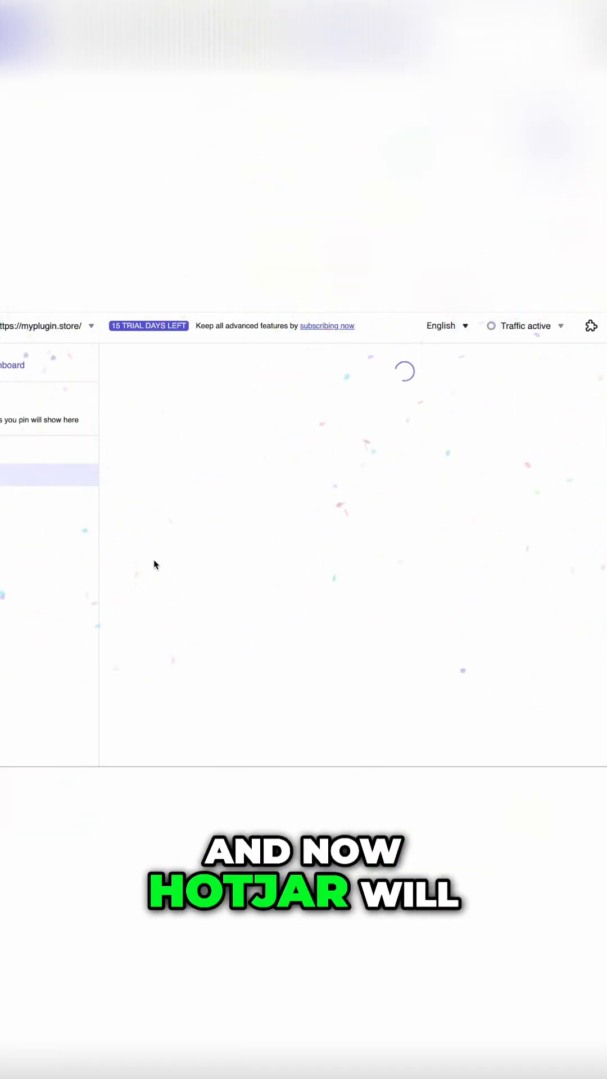